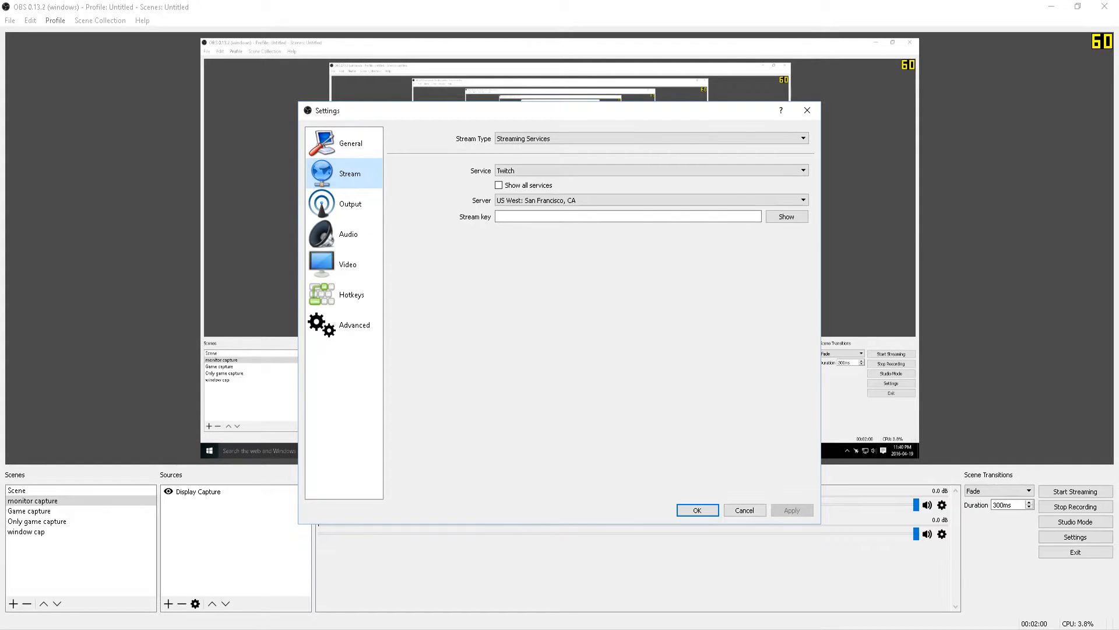
Show the Recording tab of Output settings: MP4 to E:\Streams, high profile, 2-second keyframes.
{"action": "left_click", "coordinate": [349, 203]}
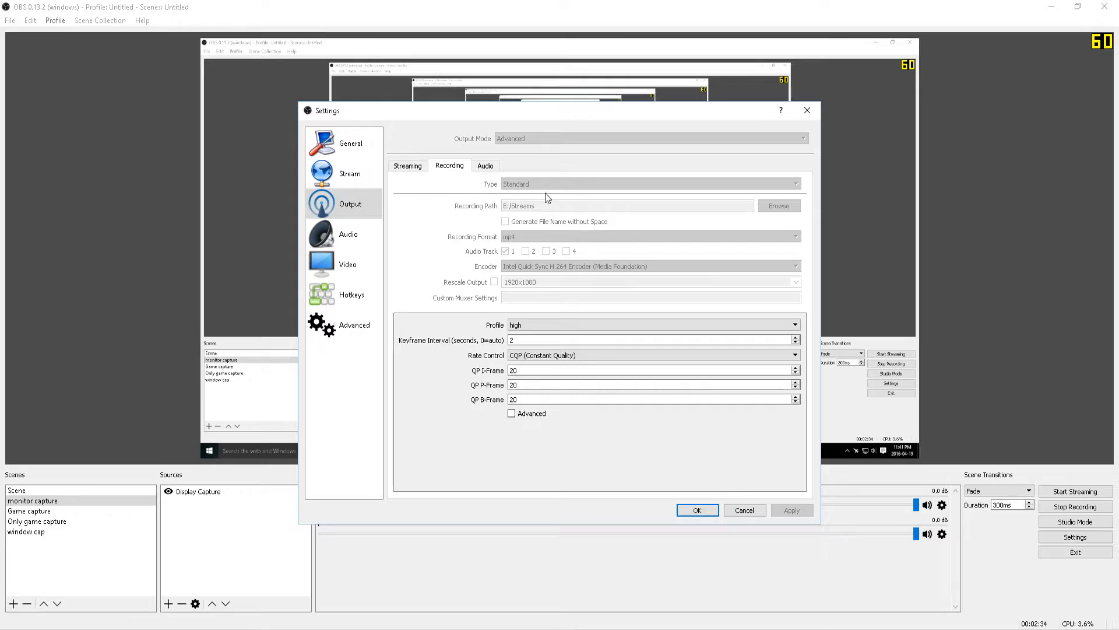
{"action": "mouse_move", "coordinate": [587, 286]}
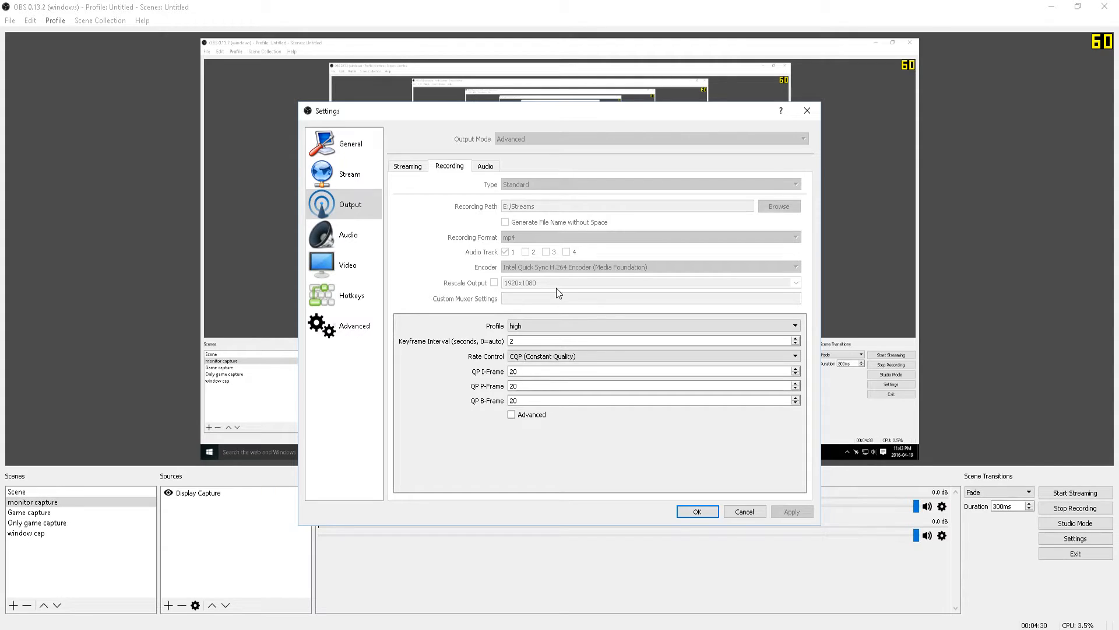
{"action": "mouse_move", "coordinate": [577, 303]}
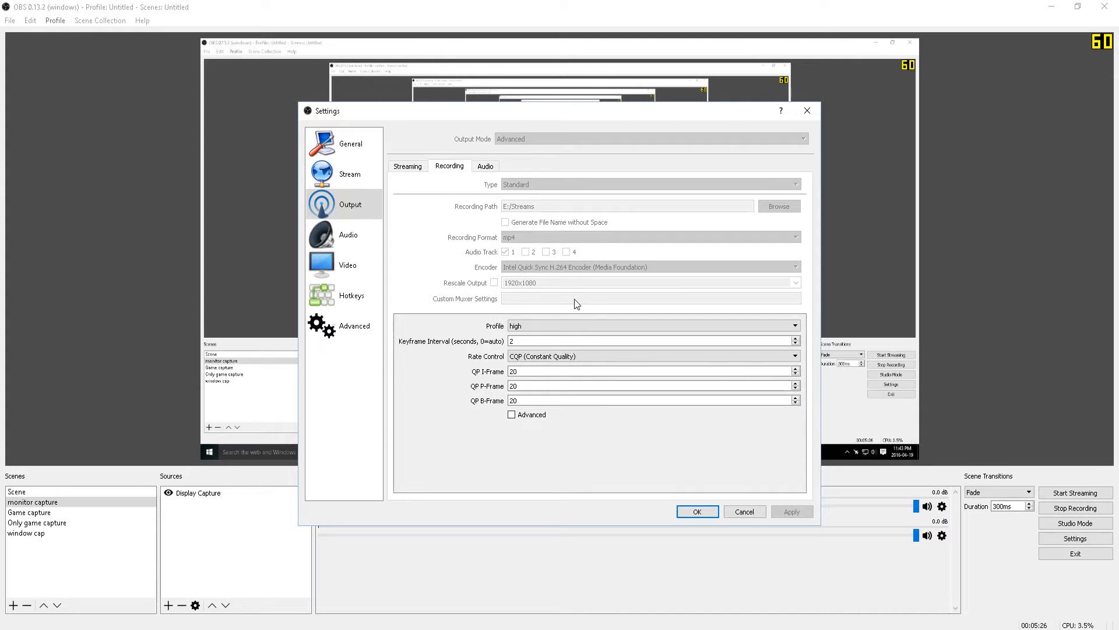
{"action": "mouse_move", "coordinate": [573, 276]}
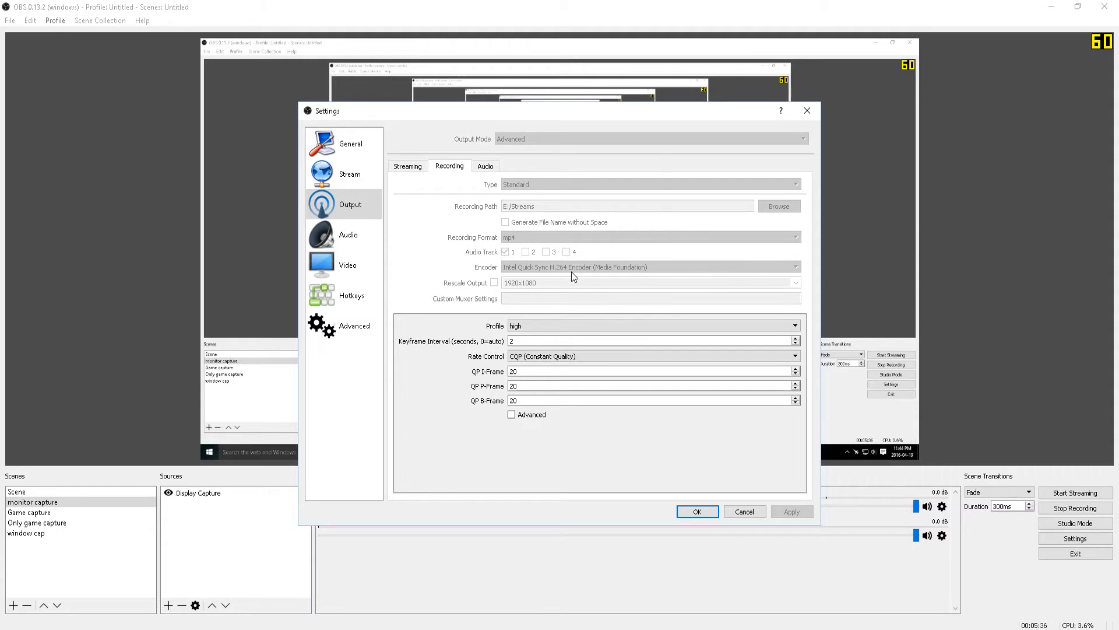
{"action": "mouse_move", "coordinate": [597, 277]}
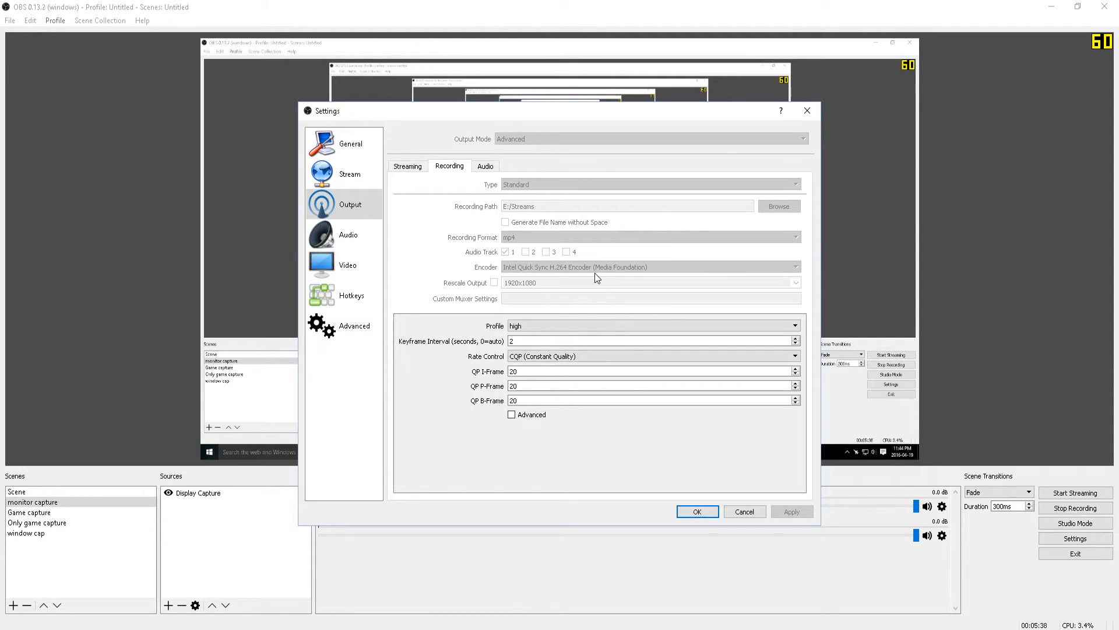
{"action": "mouse_move", "coordinate": [387, 432]}
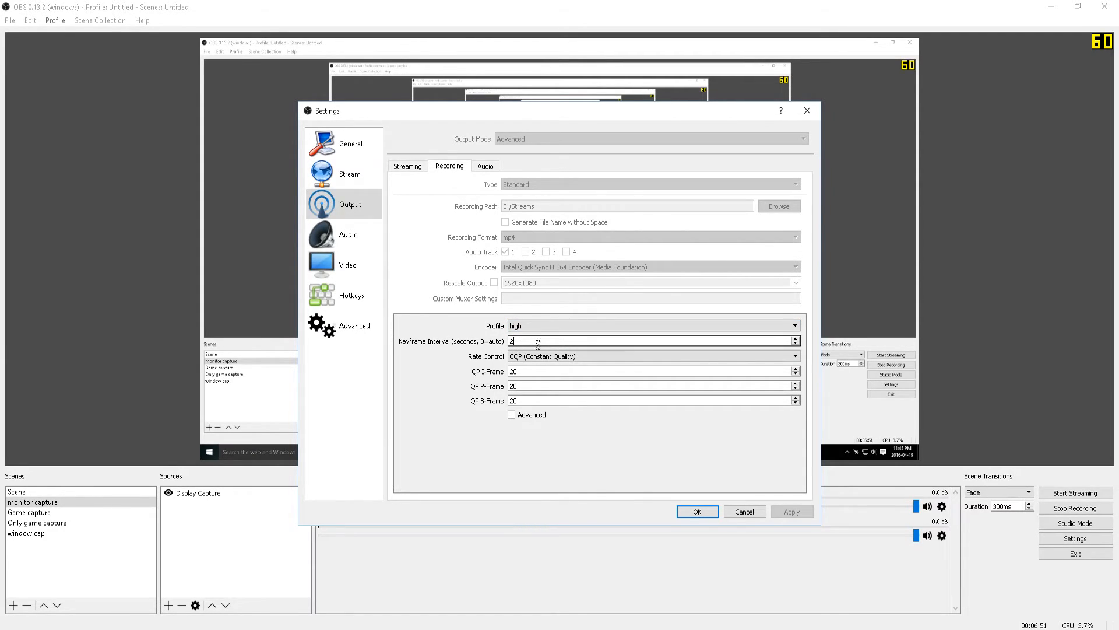
Show the Video settings page: Bicubic 16-sample downscaling, 1920x1080 resolution and 60 FPS.
{"action": "left_click", "coordinate": [348, 265]}
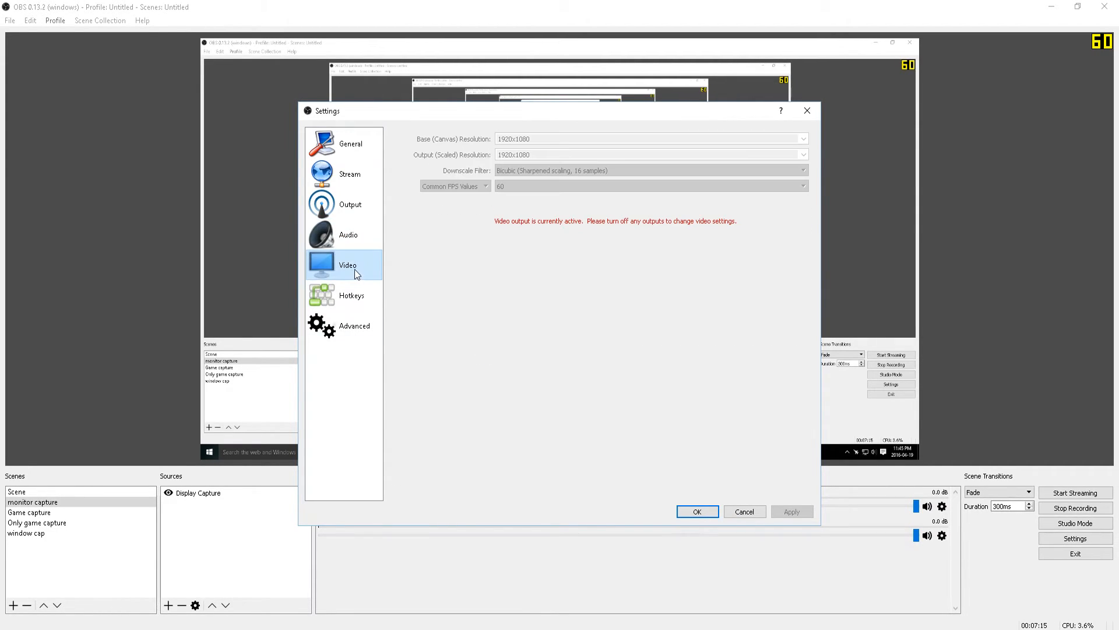